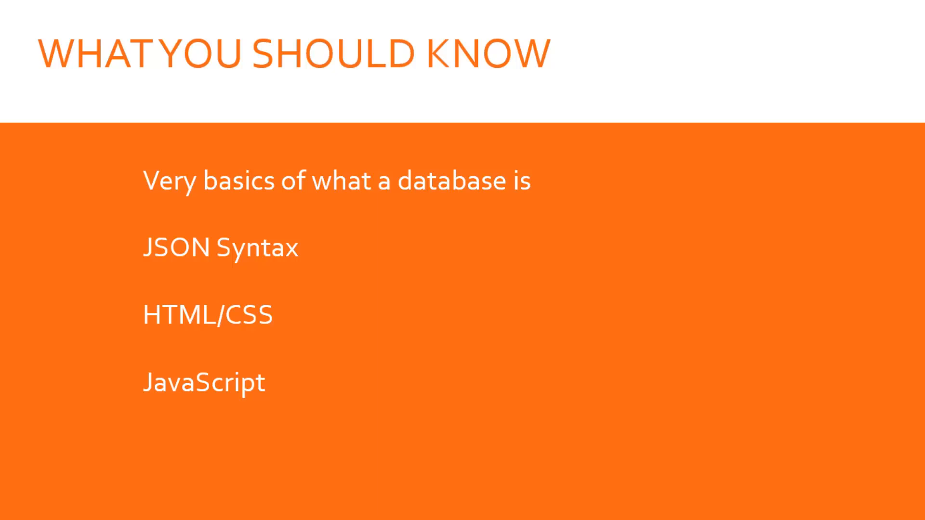
Advance the slideshow to the 'Technologies Used' slide listing MongoDB, Node.js and Angular
key("Right")
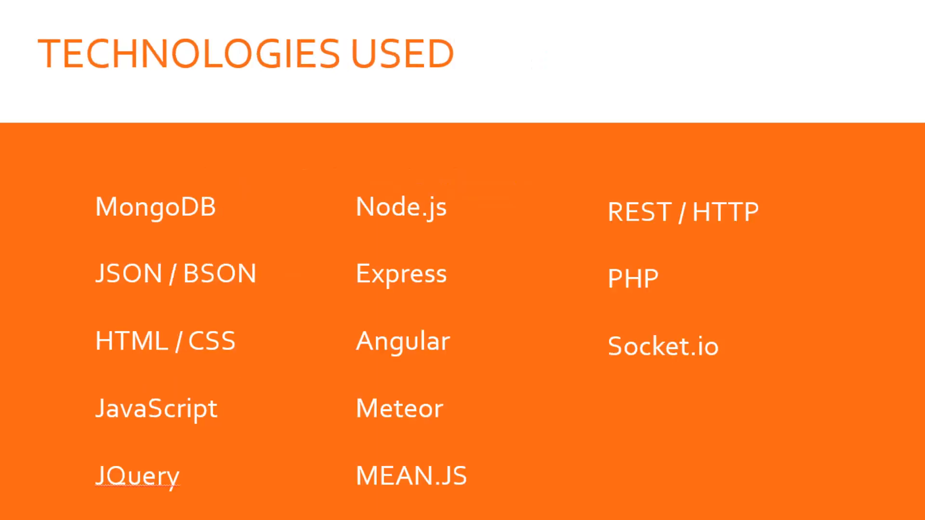